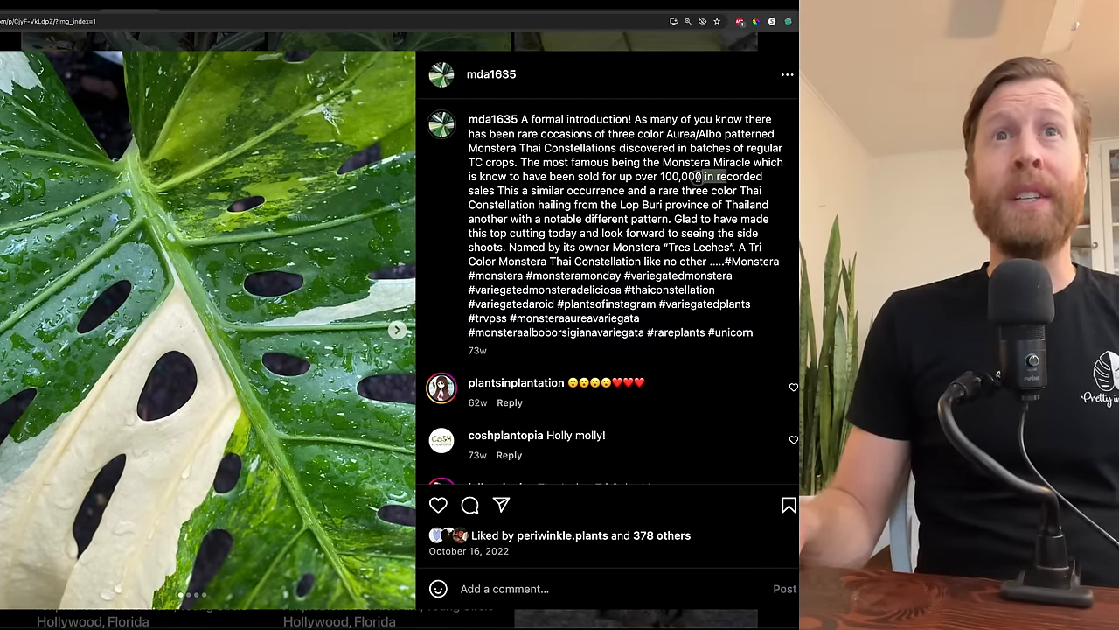
Step: Highlight the Tres Leches nickname in the caption and page through the post's next photos
double_click(697, 175)
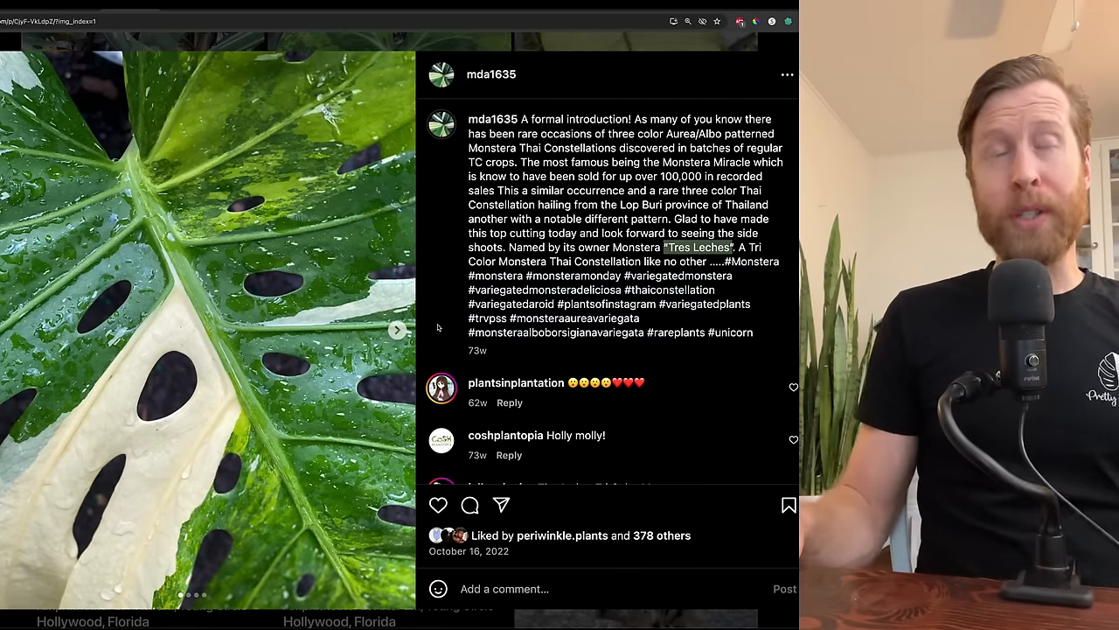
click(395, 329)
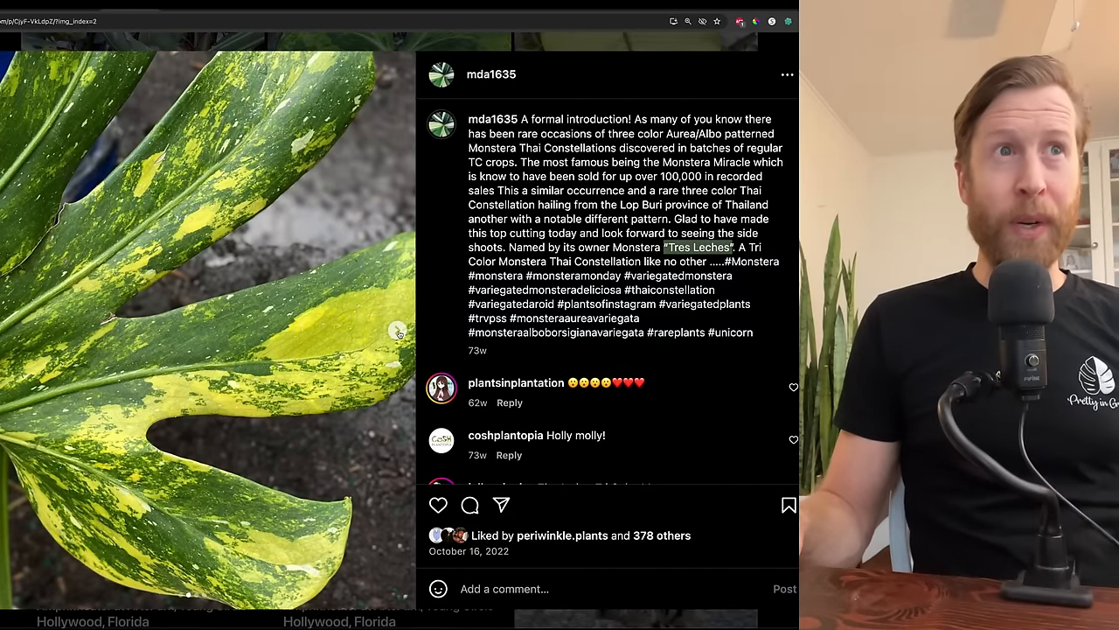
click(398, 333)
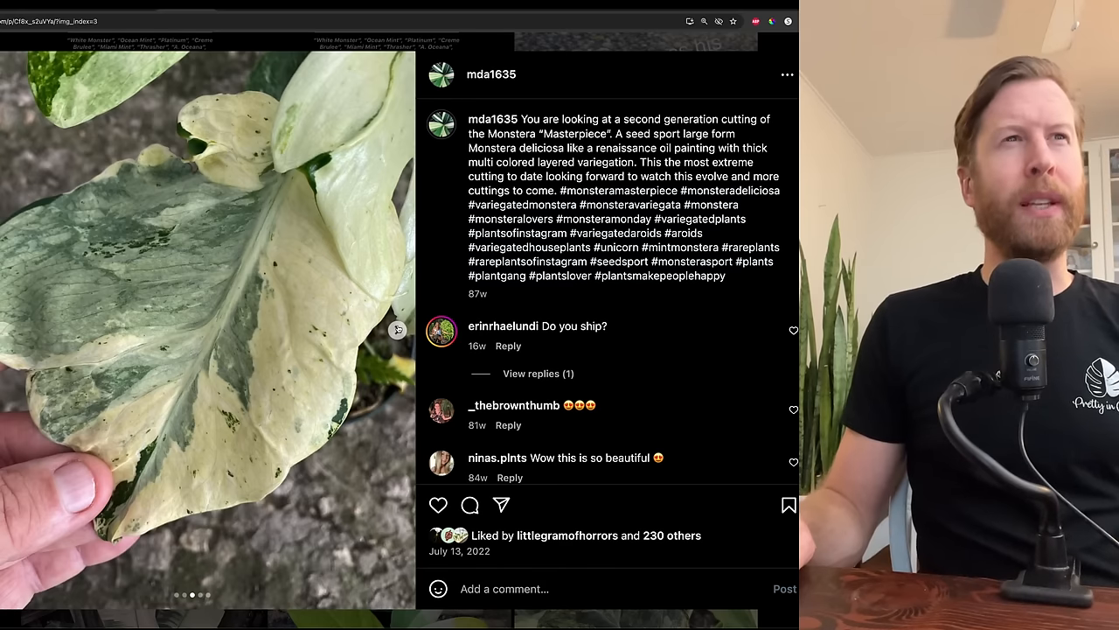
Step: Page through the Masterpiece cutting's photos to the whole marbled cutting on soil
click(399, 345)
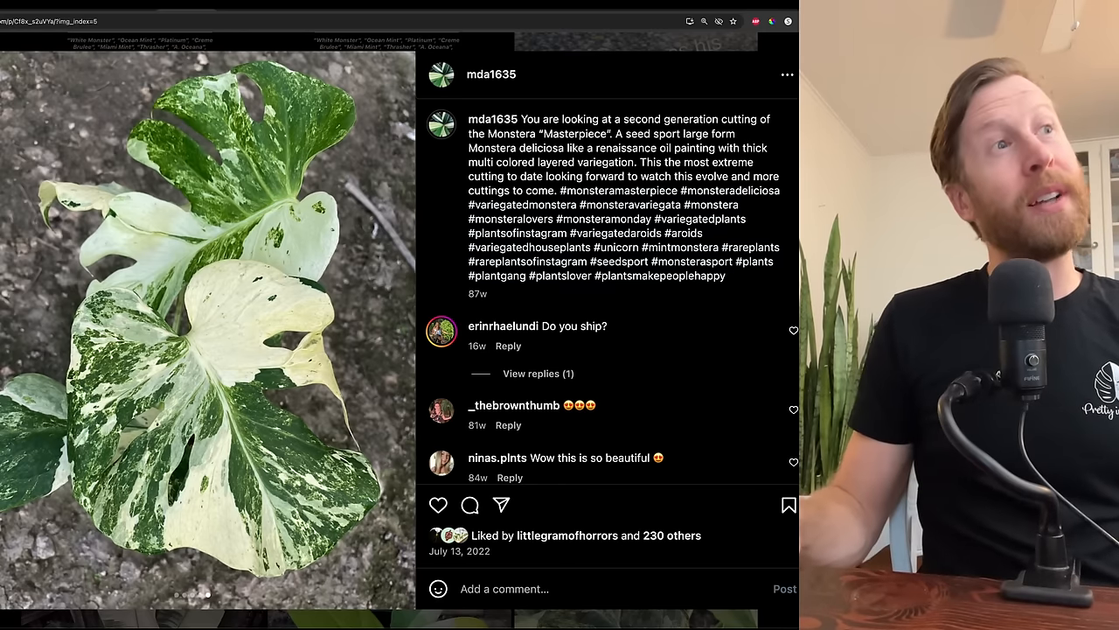
click(397, 329)
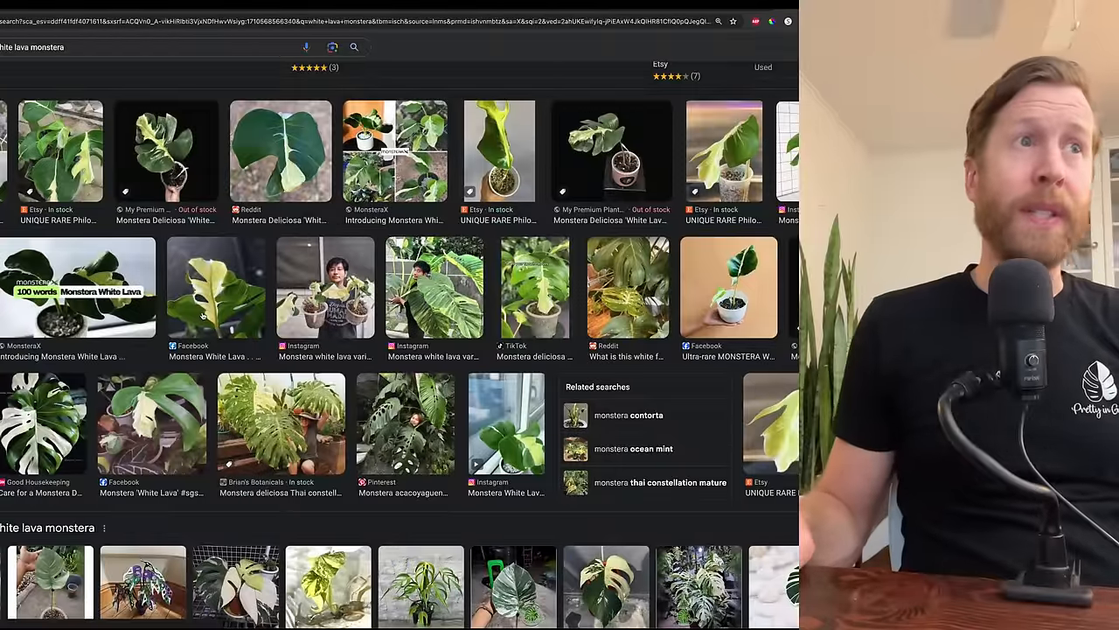
Step: Choose one of the White Lava Monstera image results from the grid
click(326, 287)
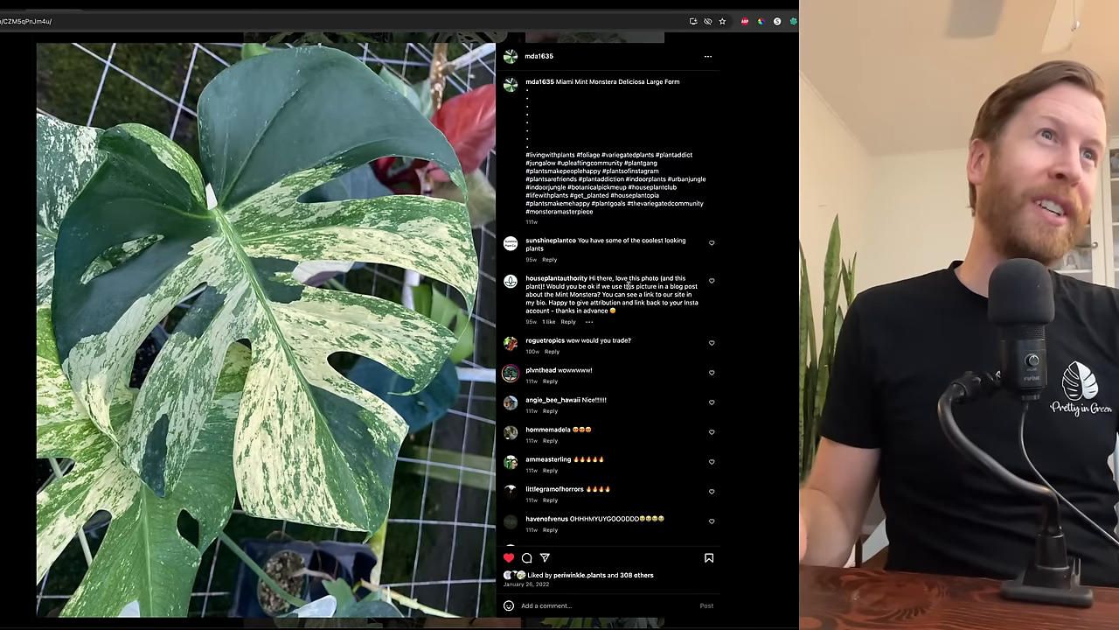
mouse_move(738, 280)
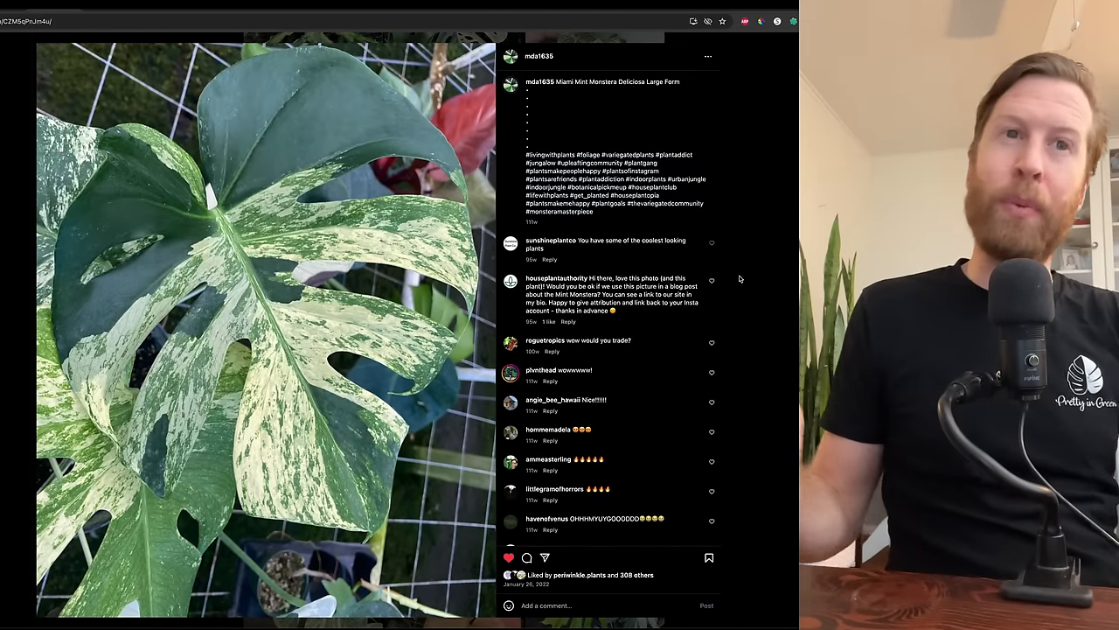
mouse_move(735, 290)
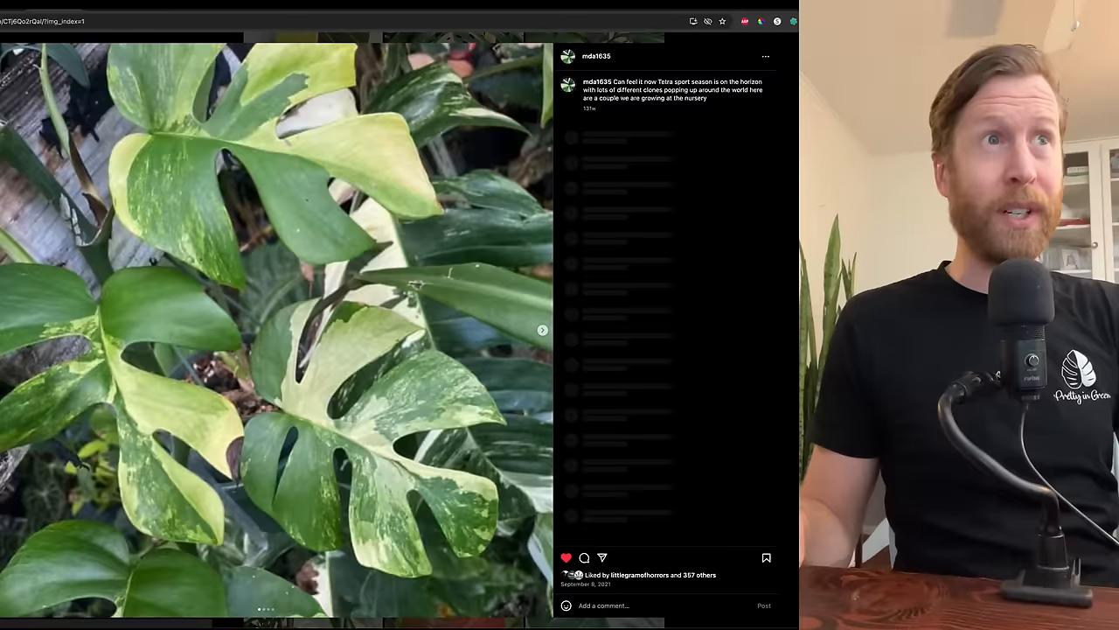
Step: Move to the next post, a yellow-variegated Monstera from Tetra sport season at the nursery
click(542, 329)
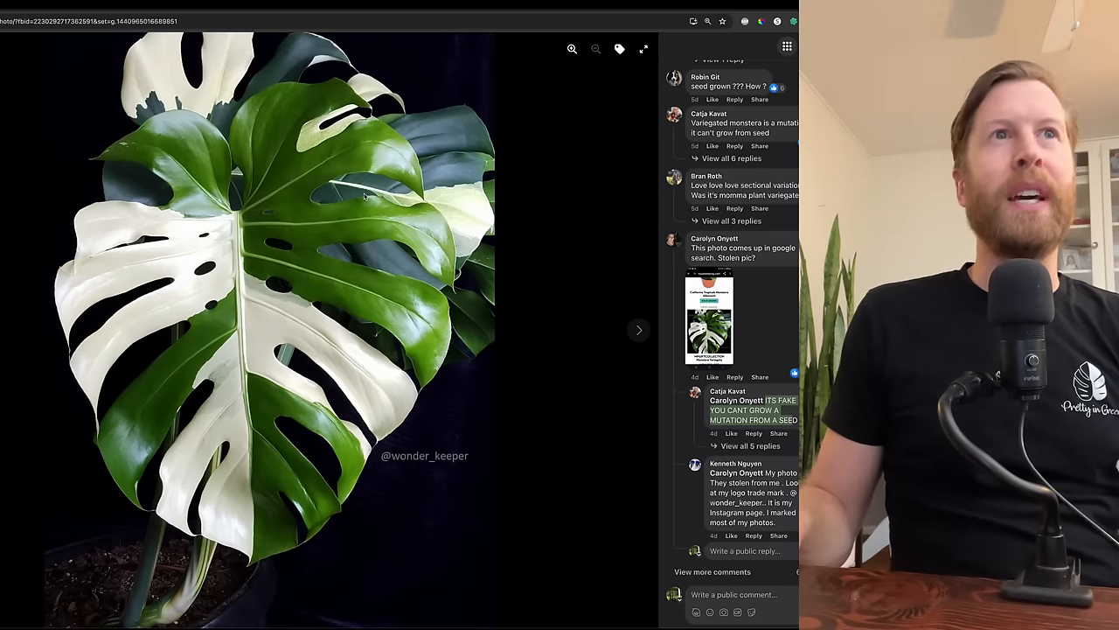
mouse_move(480, 264)
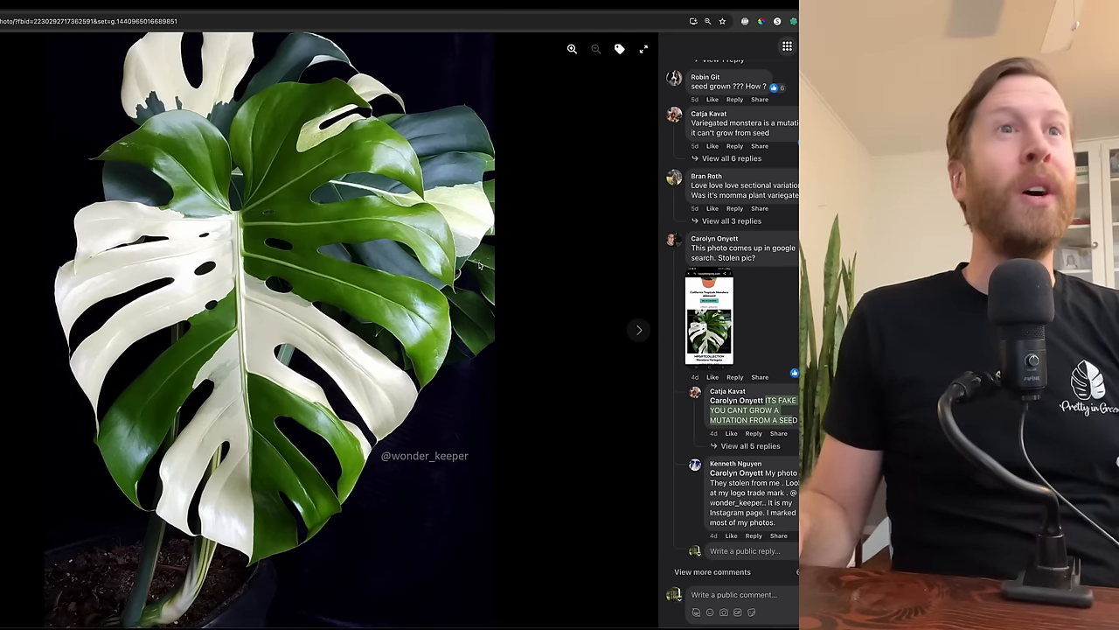
mouse_move(530, 259)
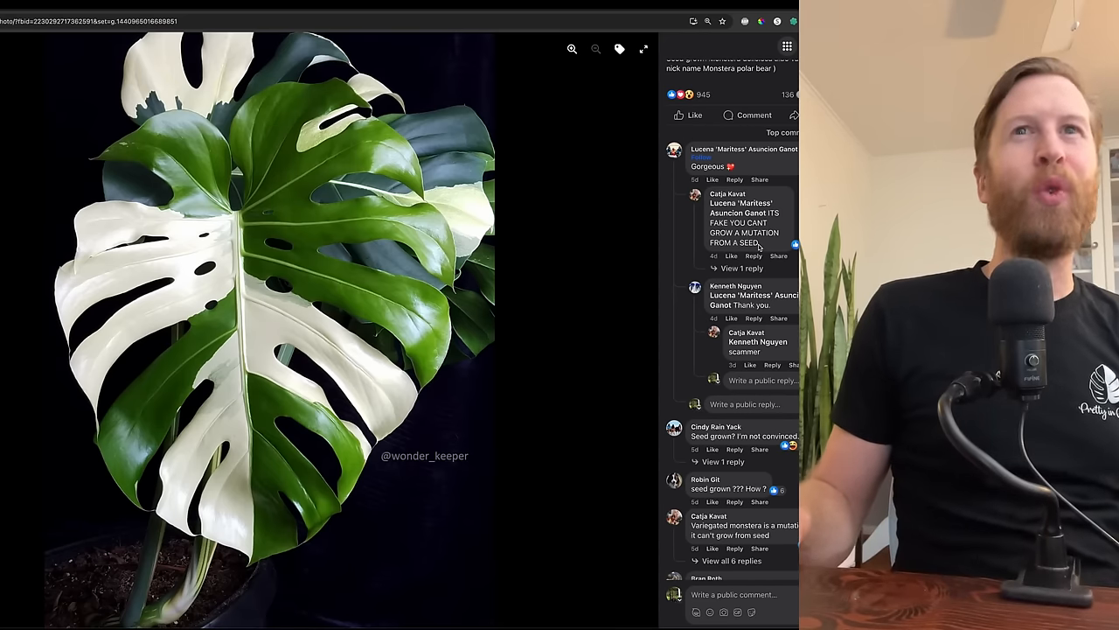
Step: Scroll down the comments to the reply noting the photo turns up in Google search
scroll(down, 3)
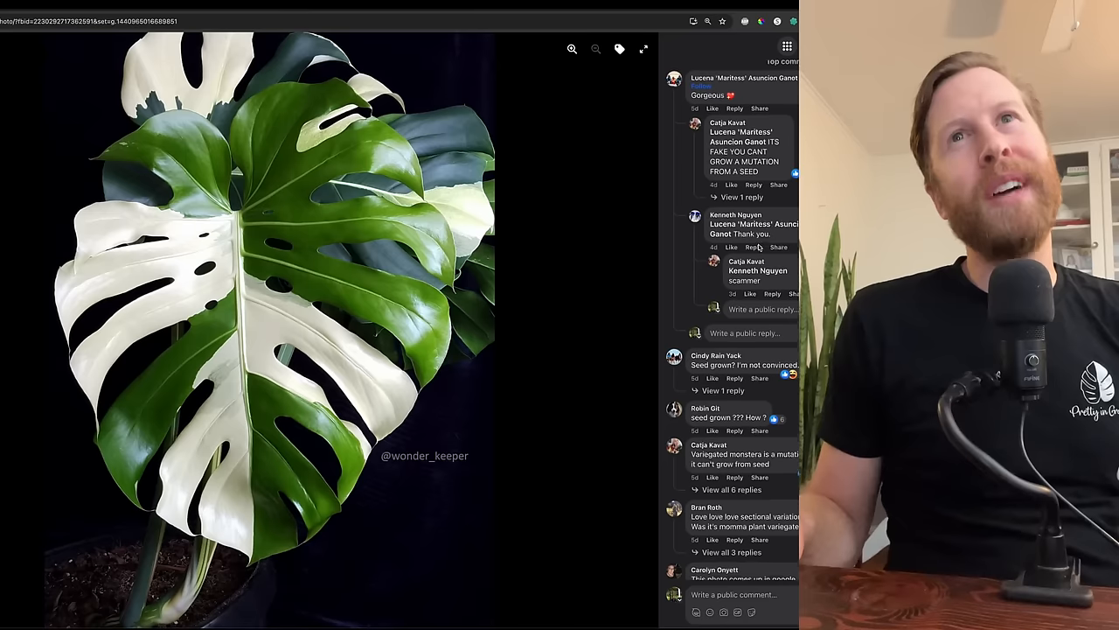
scroll(down, 3)
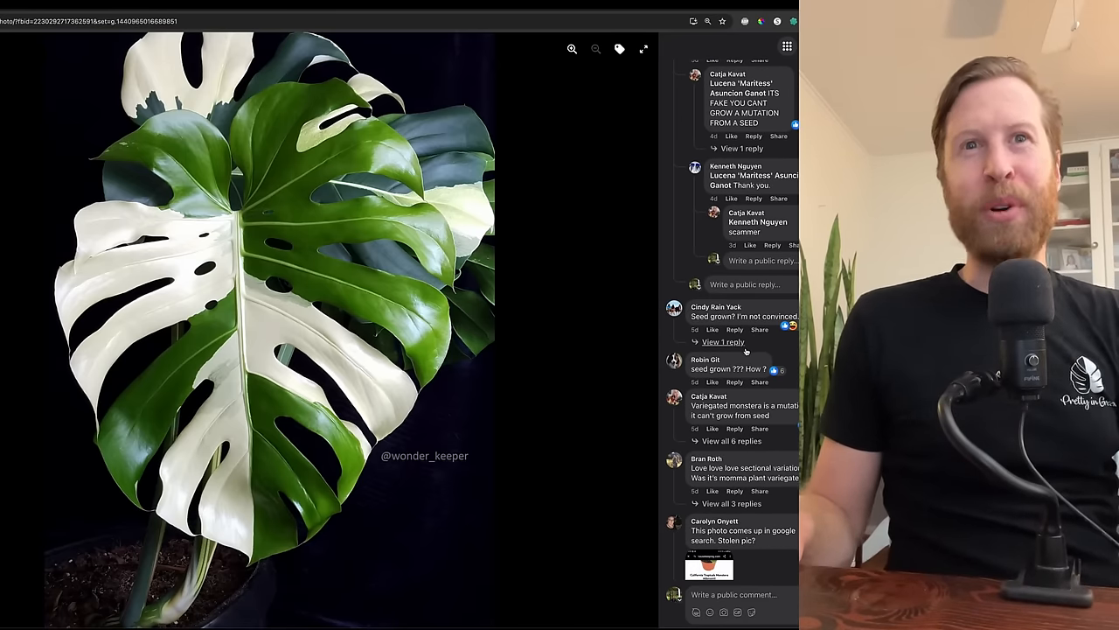
scroll(down, 3)
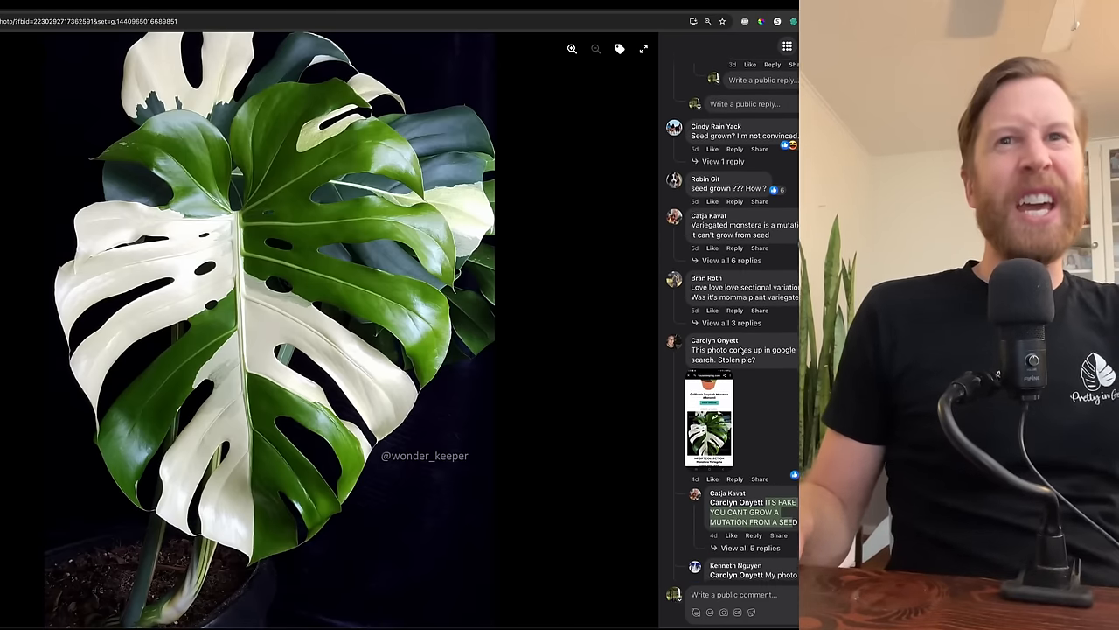
scroll(down, 3)
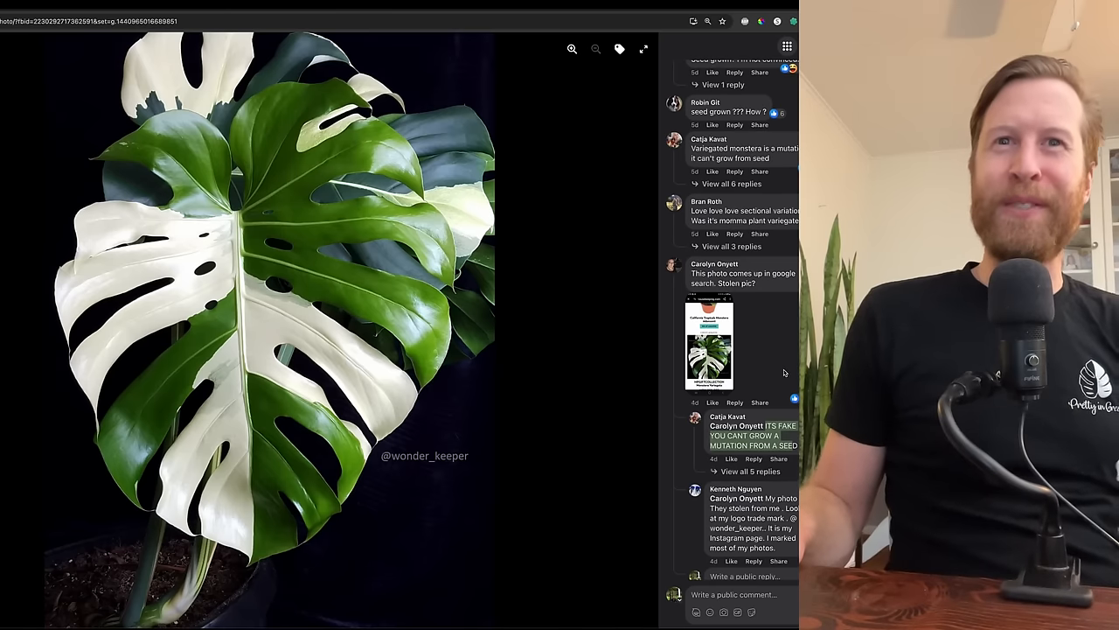
scroll(down, 3)
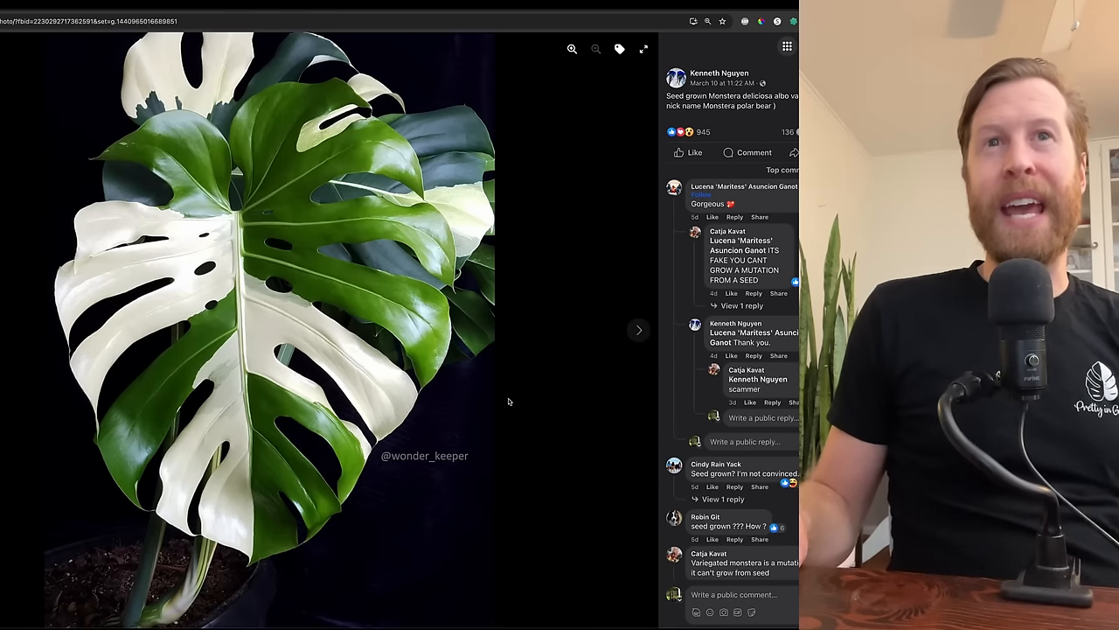
mouse_move(556, 469)
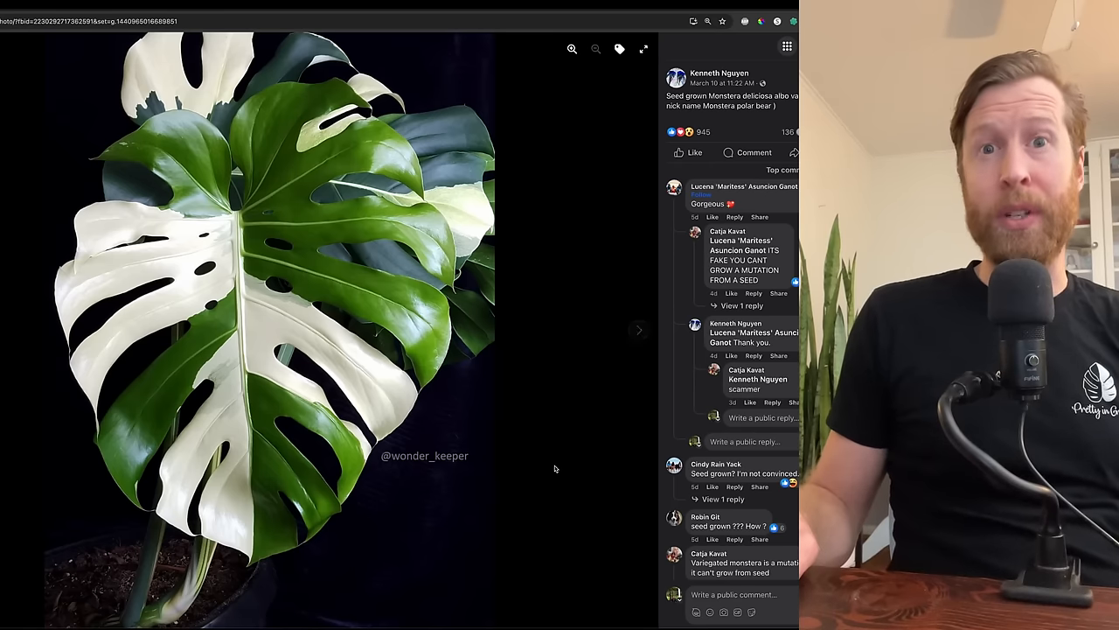
mouse_move(549, 477)
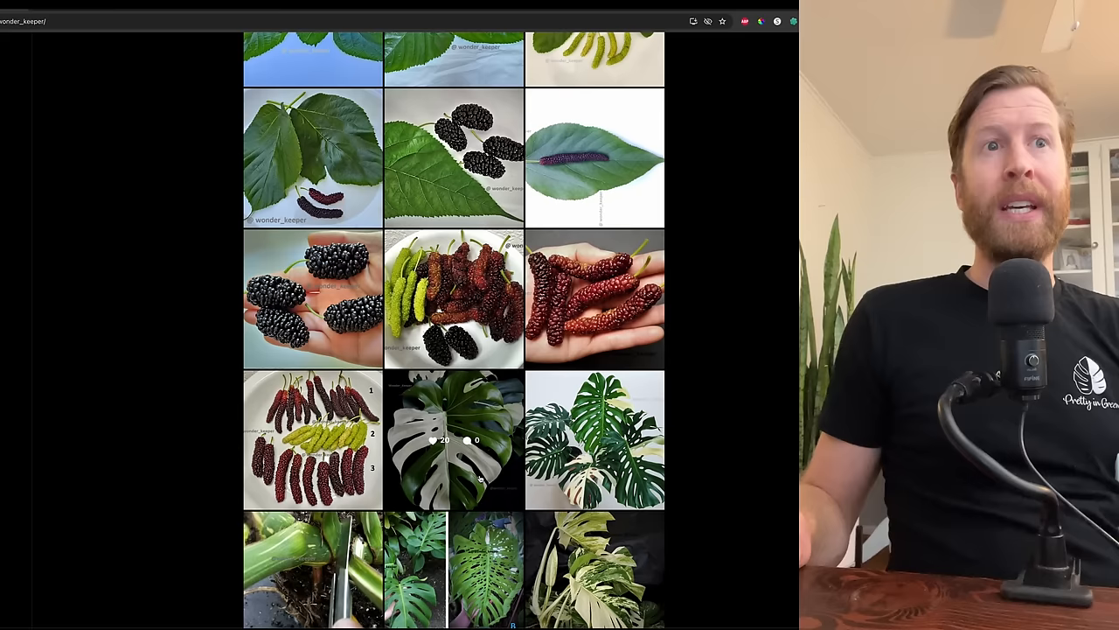
Step: Open the wonder_keeper post of a heavily marbled green-and-white variegated plant
click(455, 441)
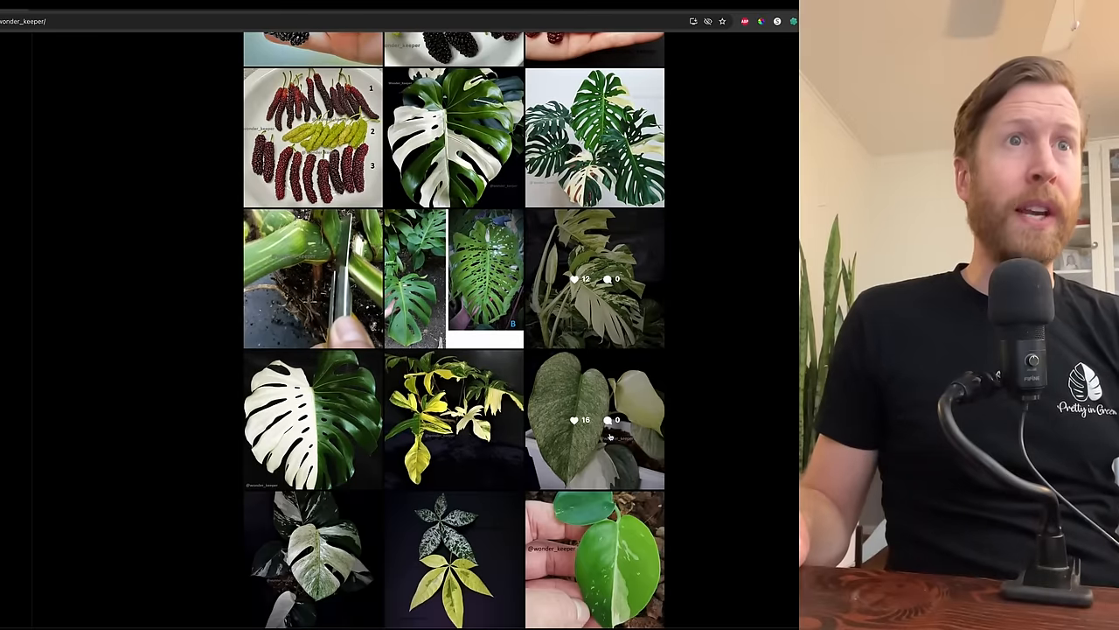
click(595, 420)
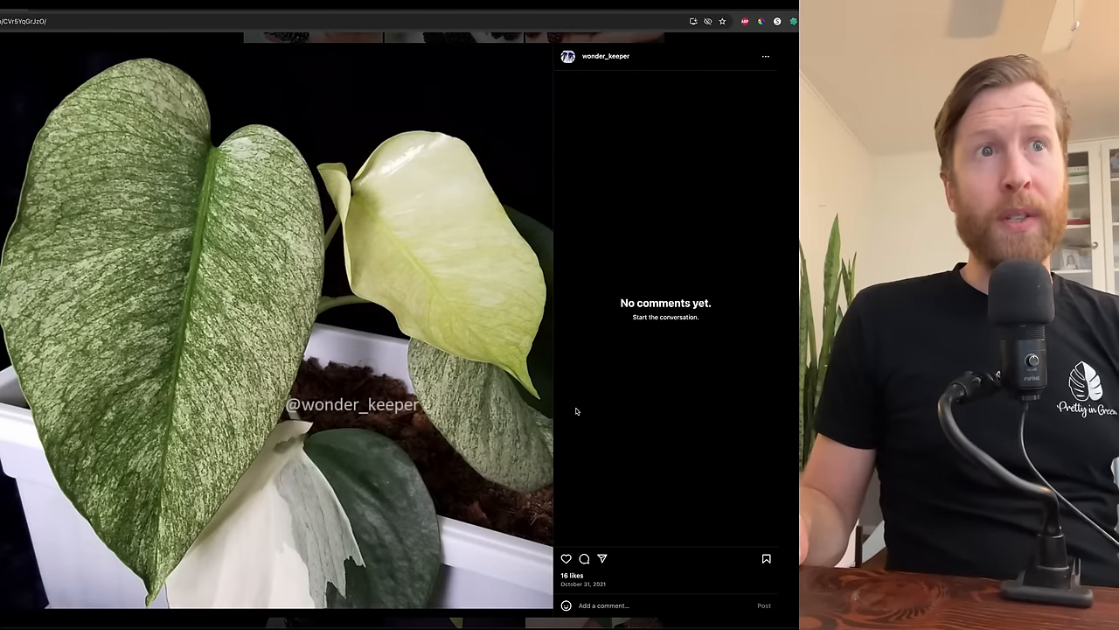